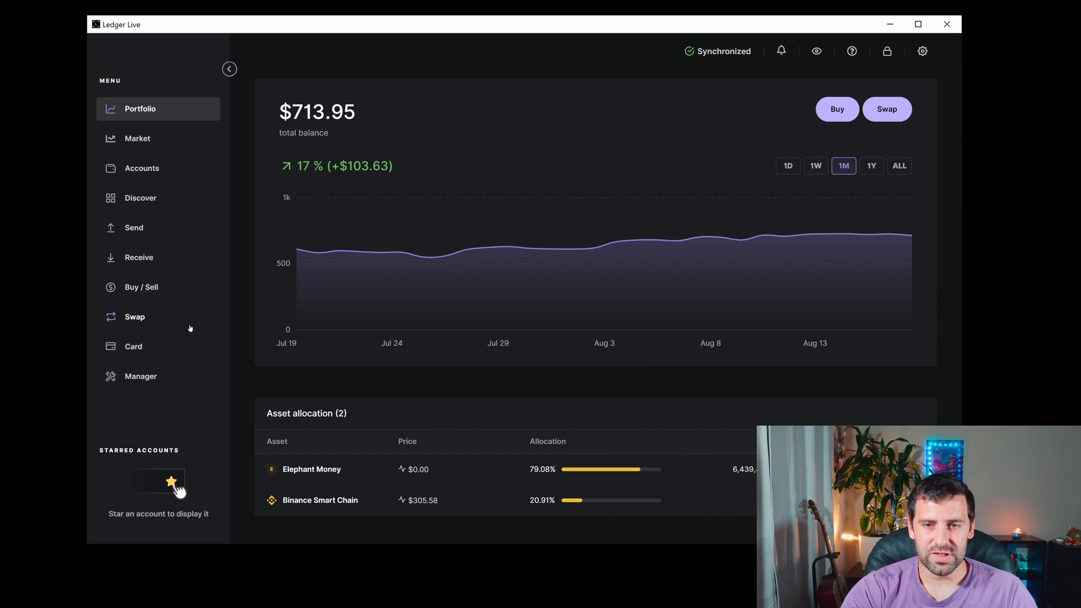
Step: Open the Manager to view the Ledger Nano X's app catalog
left_click(141, 376)
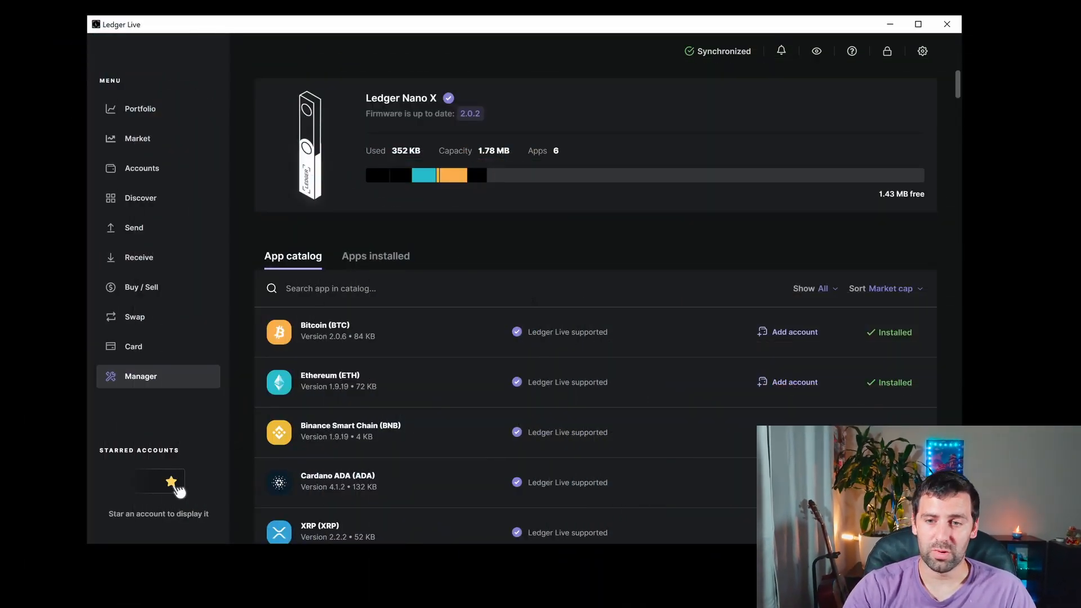
Step: Scroll the catalog to Cardano ADA and install it on the Nano X
scroll("down", 3)
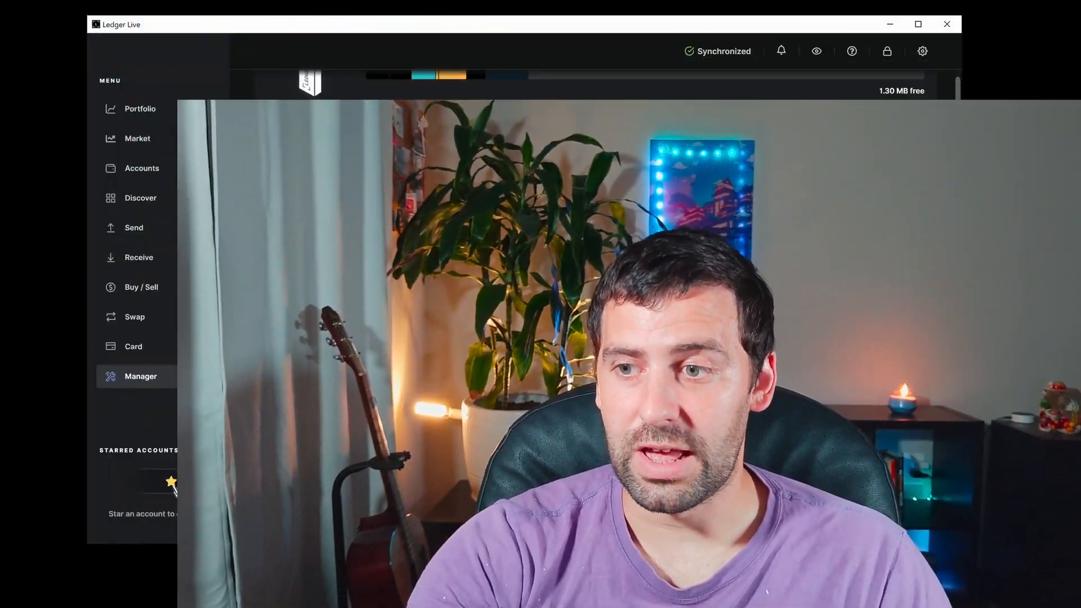
left_click(140, 376)
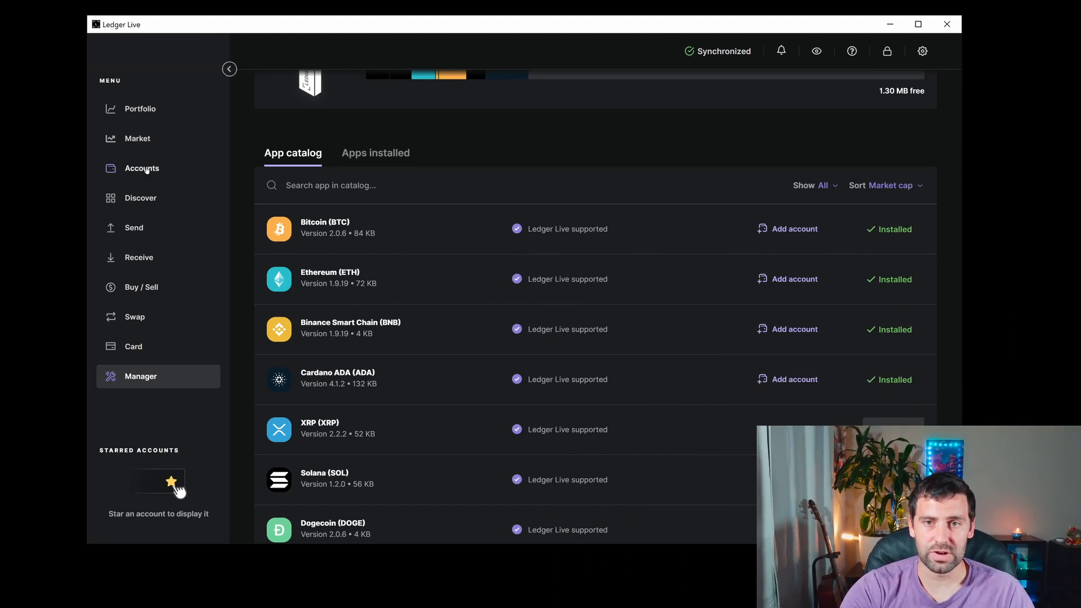
mouse_move(793, 379)
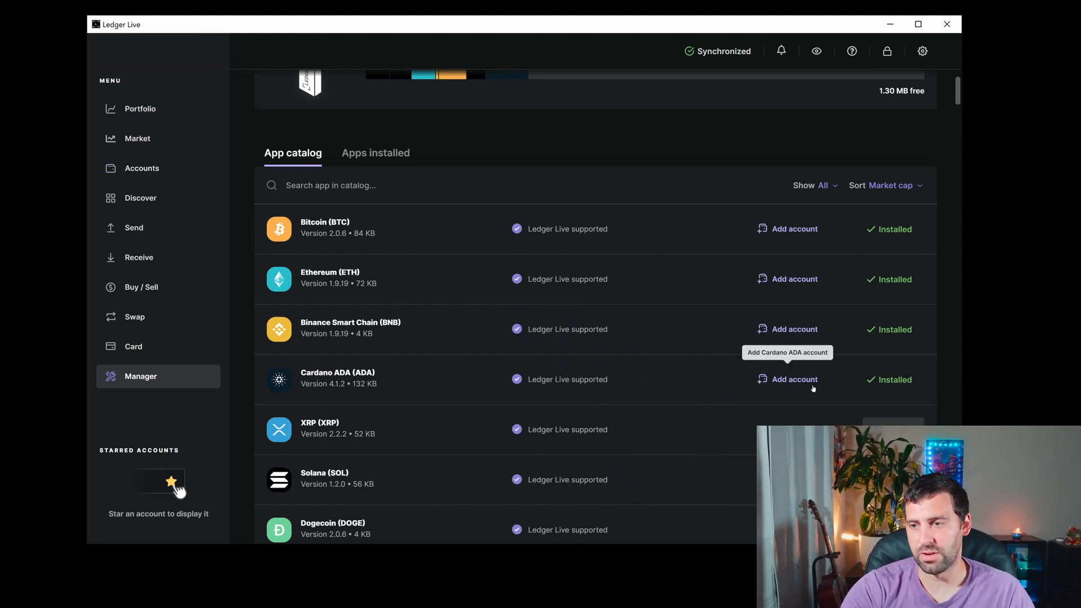
mouse_move(801, 384)
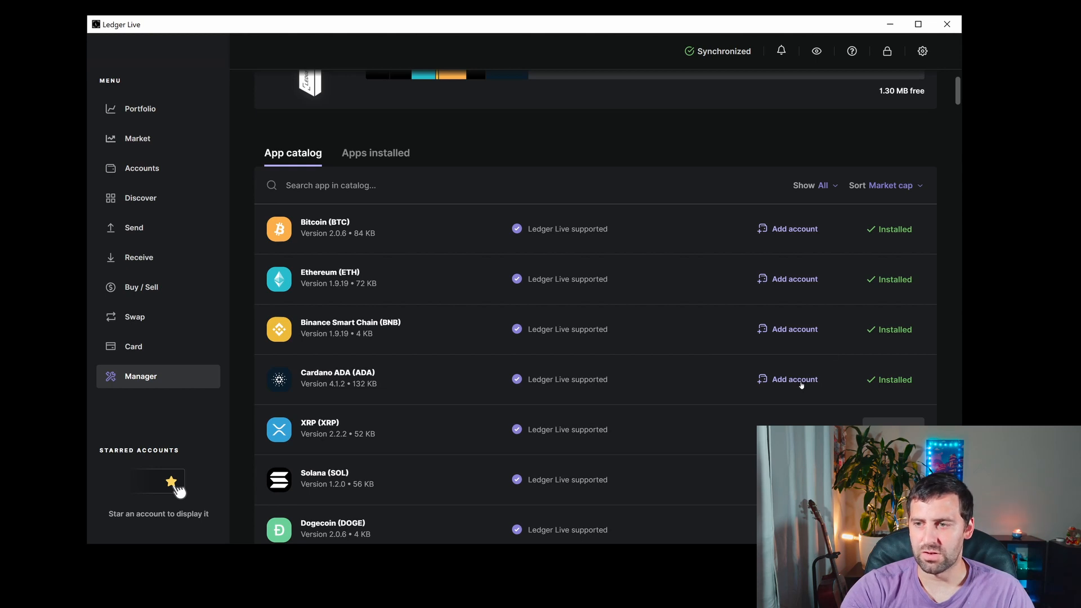
Step: Add the Cardano ADA account 'Cardano 1' and finish back at Accounts
left_click(793, 379)
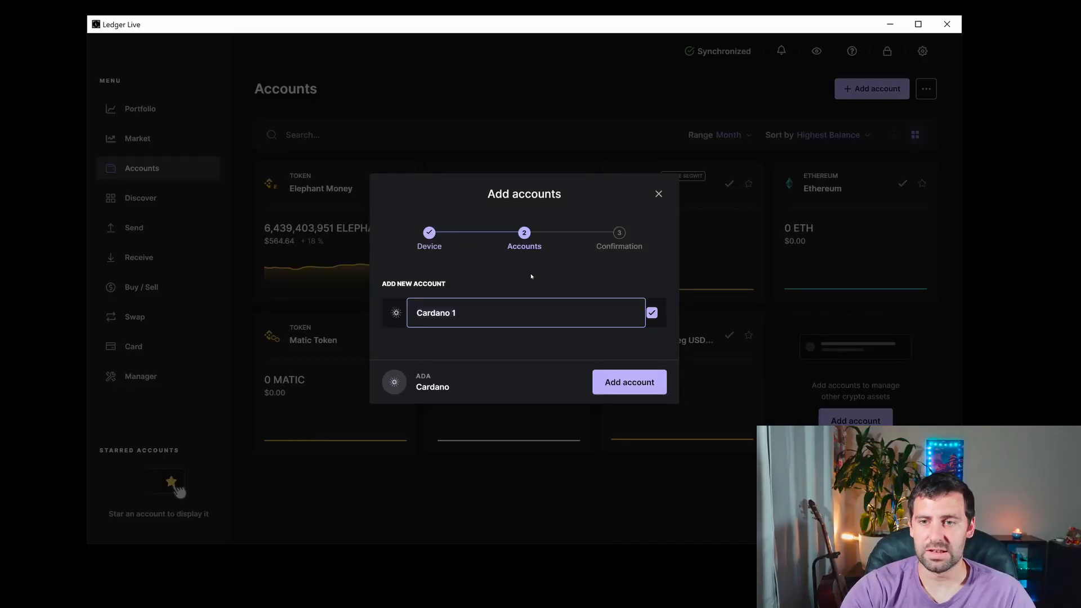
mouse_move(482, 284)
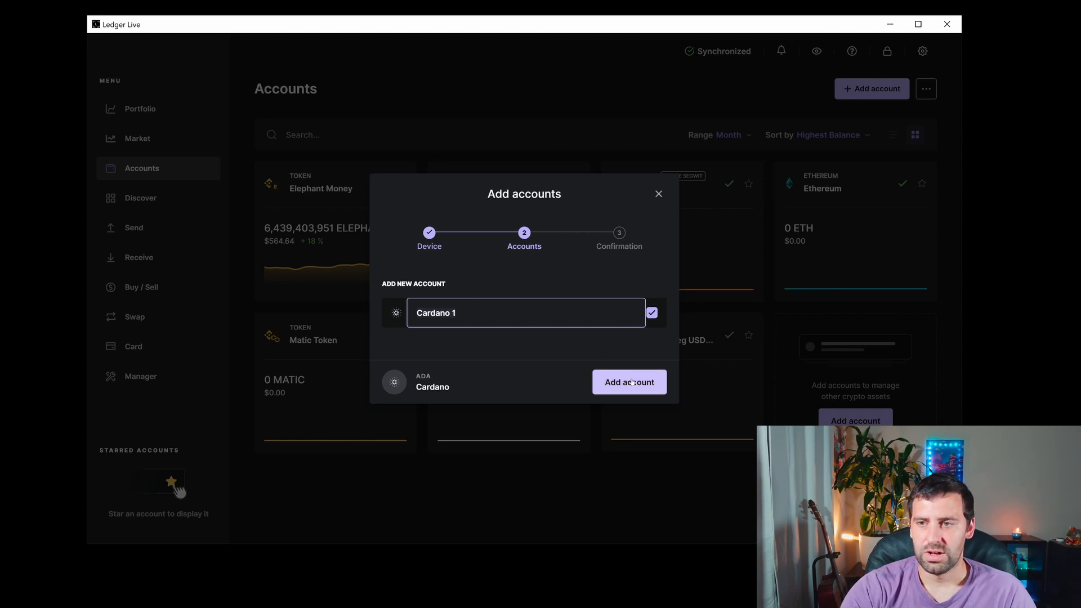
left_click(628, 382)
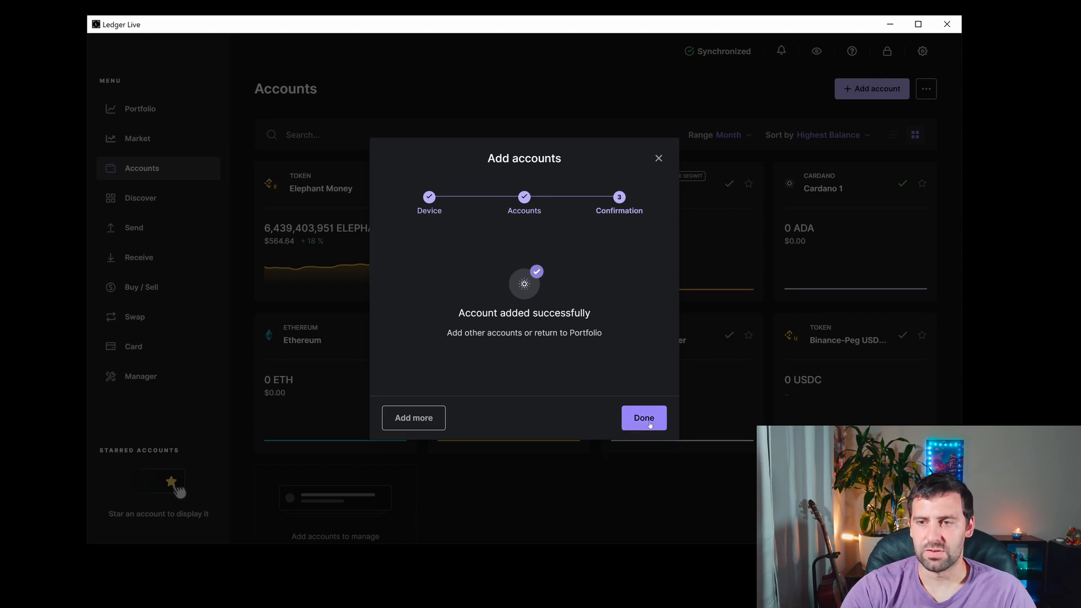
left_click(642, 417)
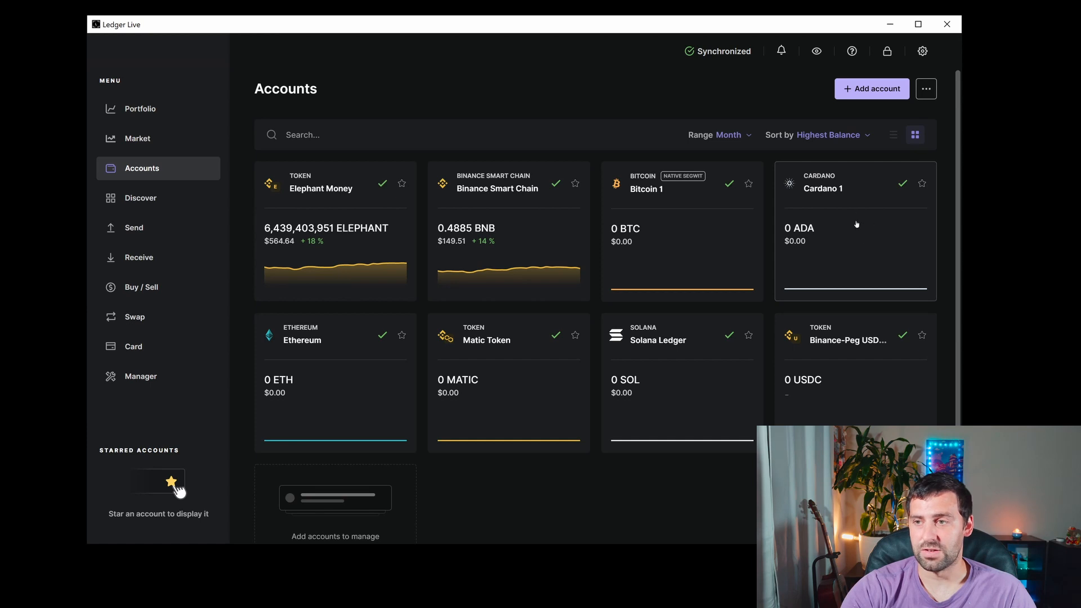
Step: Open Cardano 1, start Buy with Cardano (ADA) and continue to providers
left_click(854, 231)
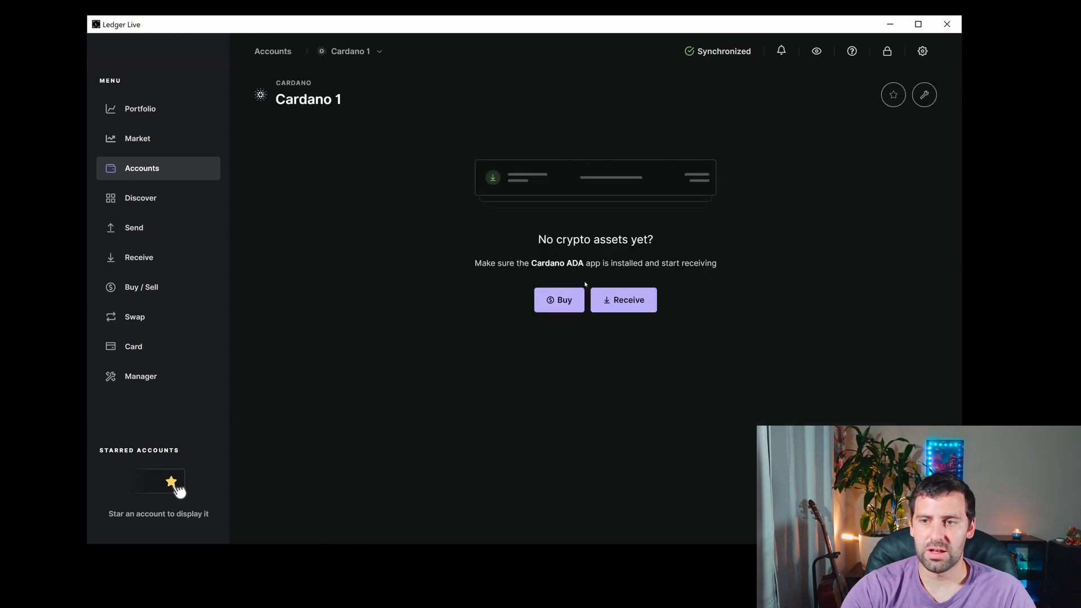
left_click(558, 299)
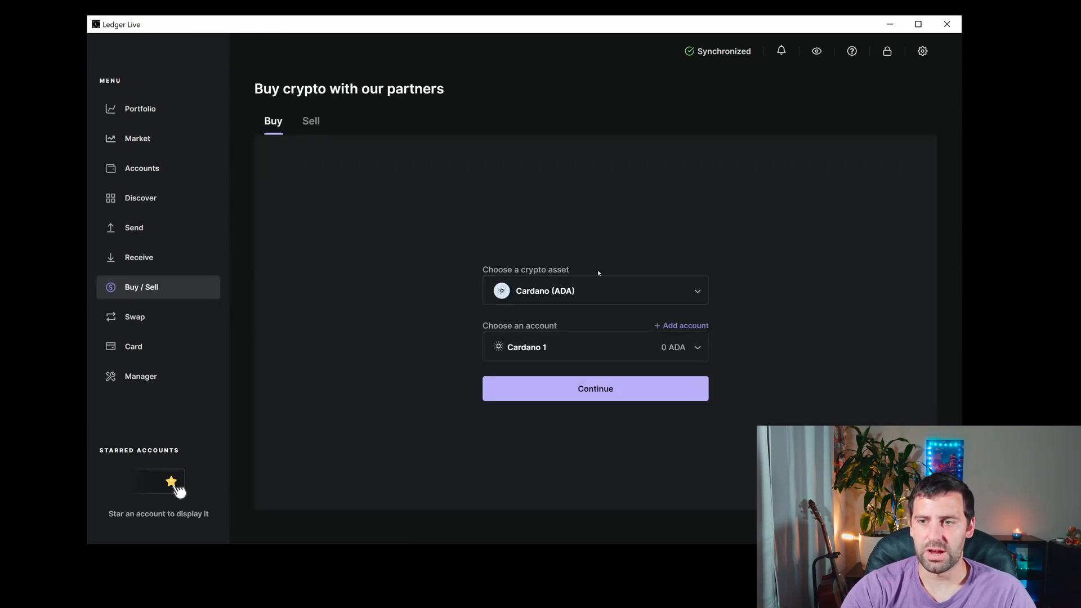
left_click(594, 388)
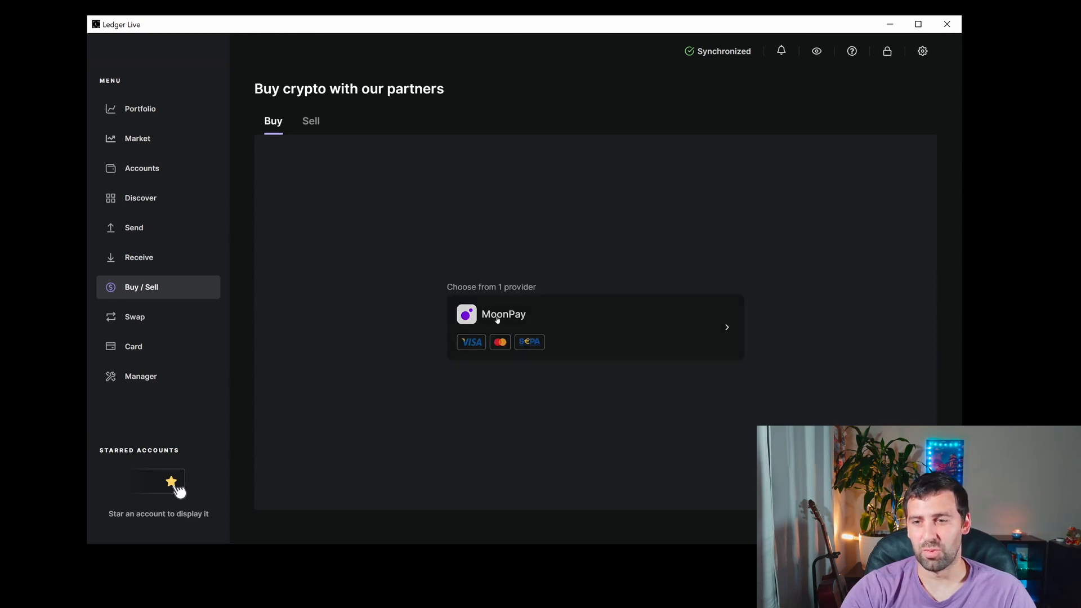
mouse_move(580, 323)
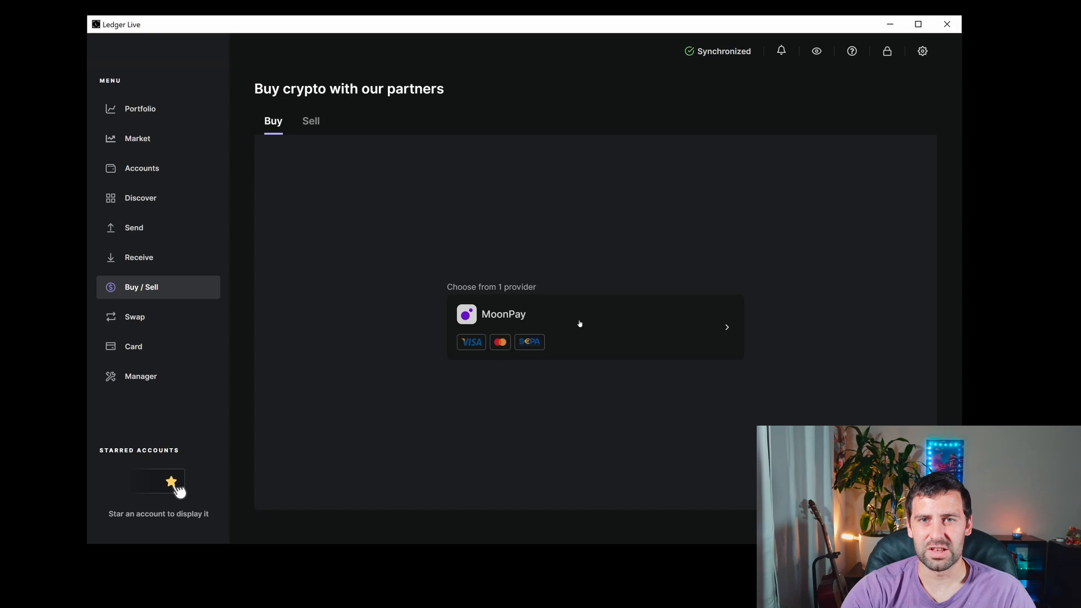
mouse_move(563, 239)
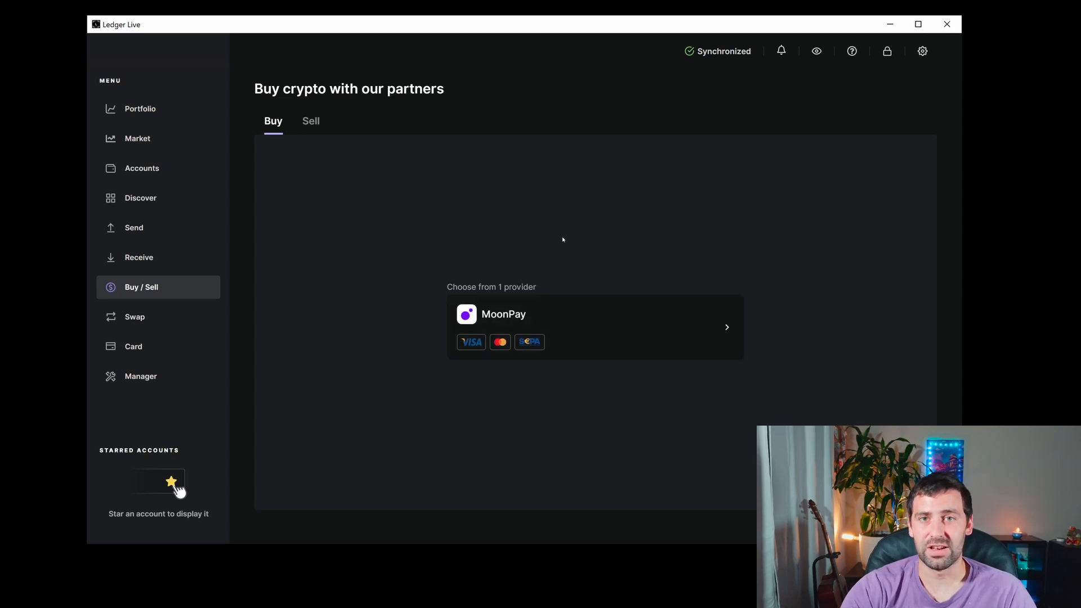
mouse_move(392, 219)
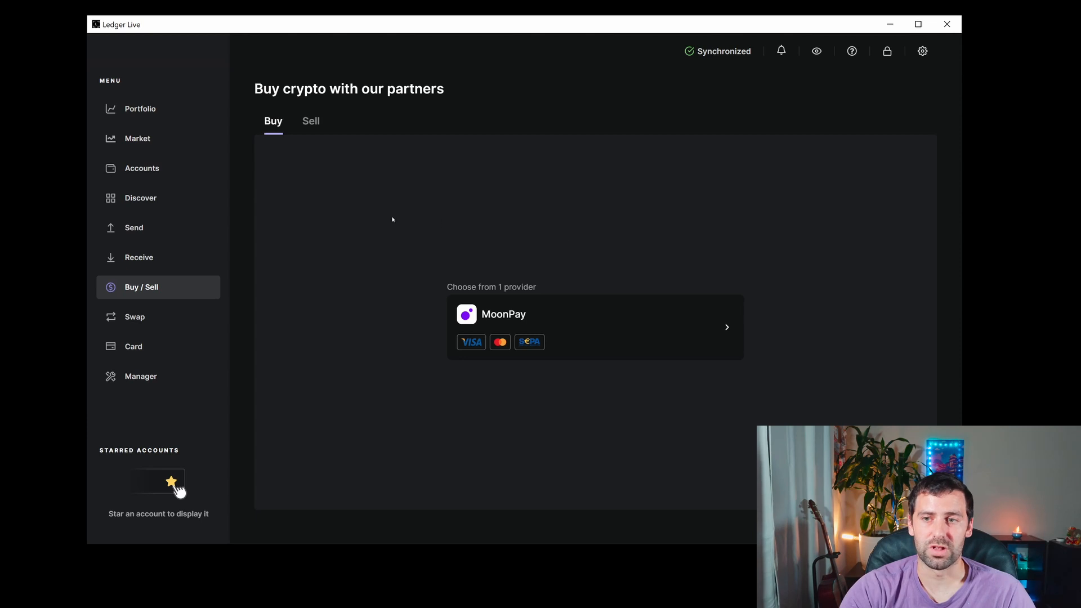
mouse_move(333, 162)
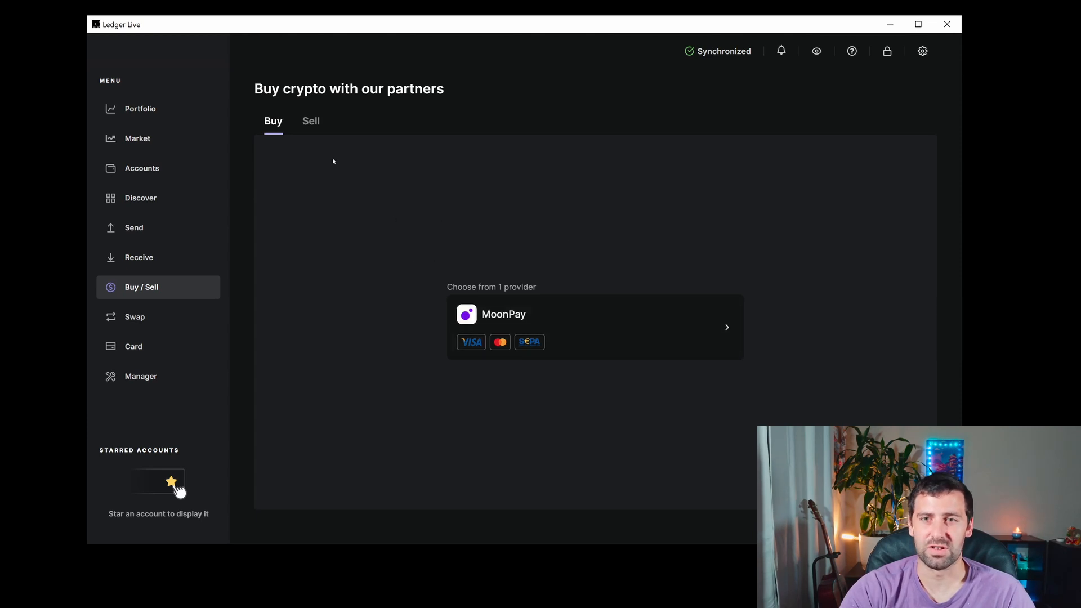
Step: From Accounts, open Cardano 1 and start the Receive flow
left_click(142, 168)
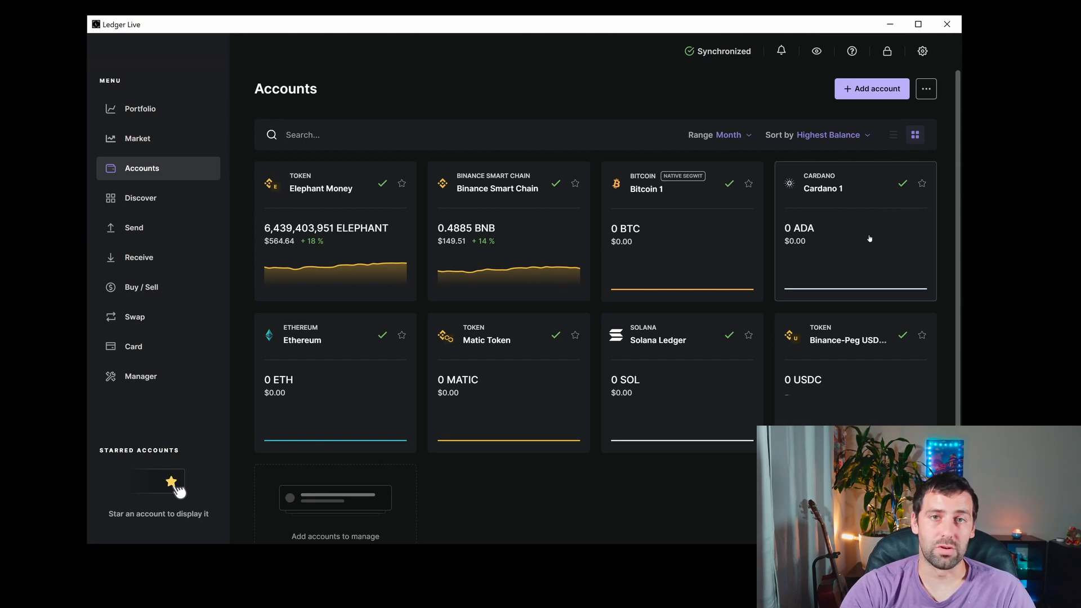
mouse_move(847, 228)
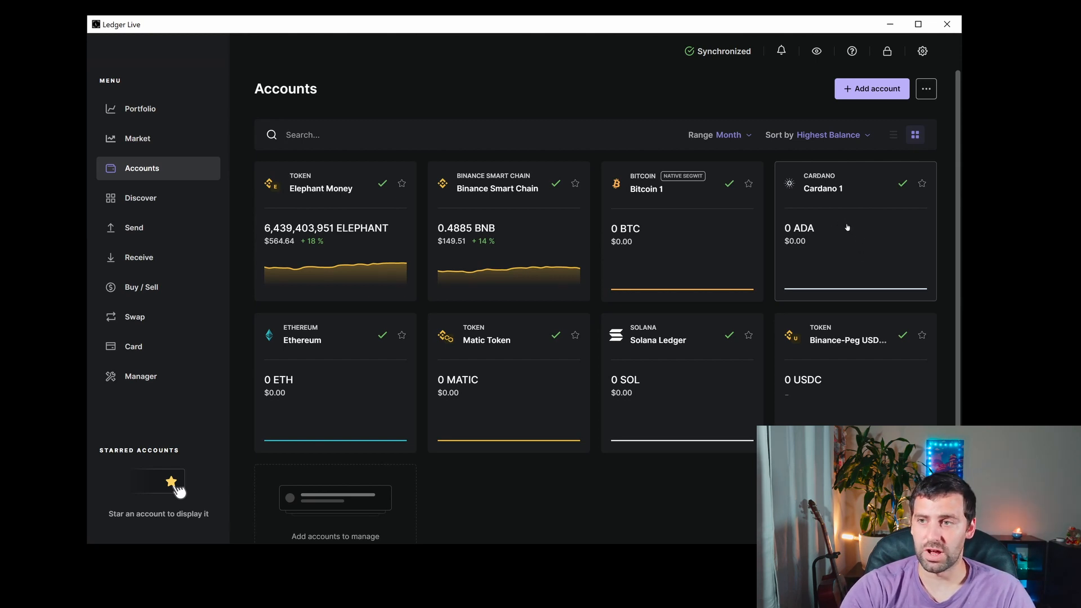
left_click(854, 227)
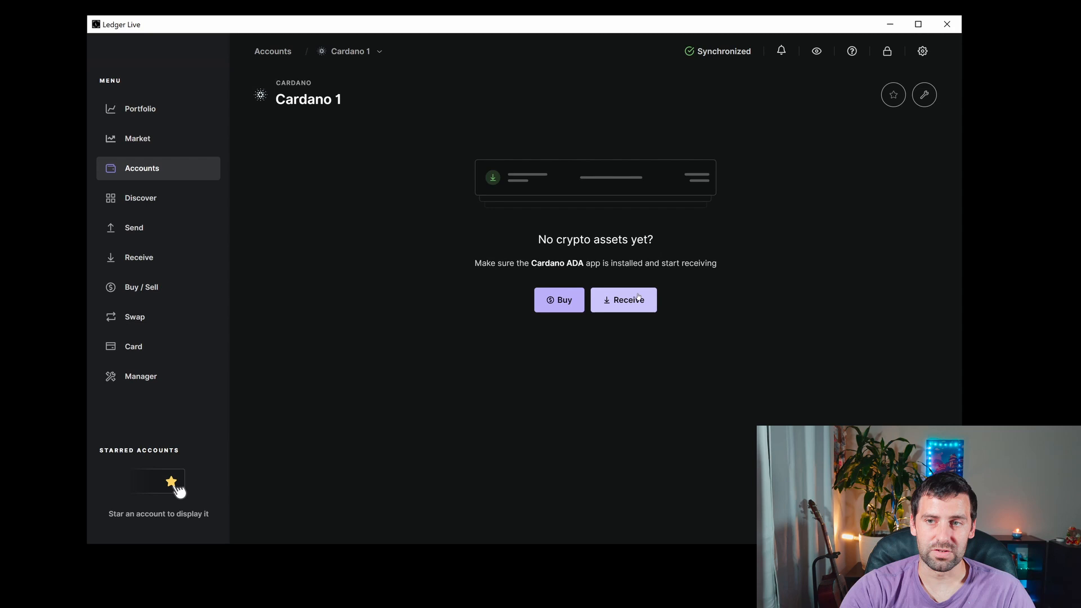
left_click(623, 299)
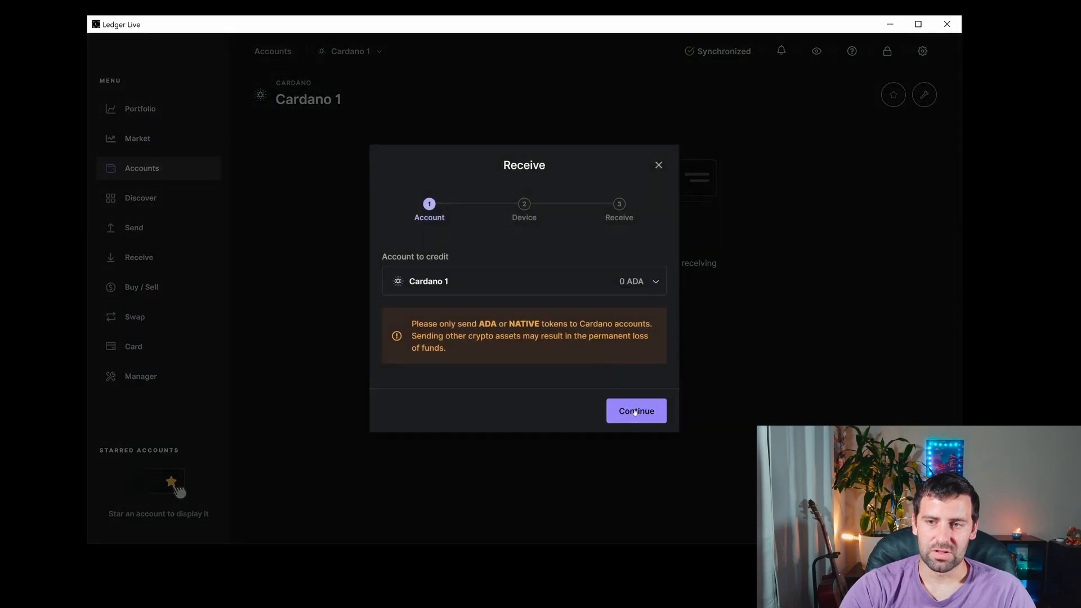
Step: Continue with Cardano 1, verify on device, and show the address QR code
left_click(635, 410)
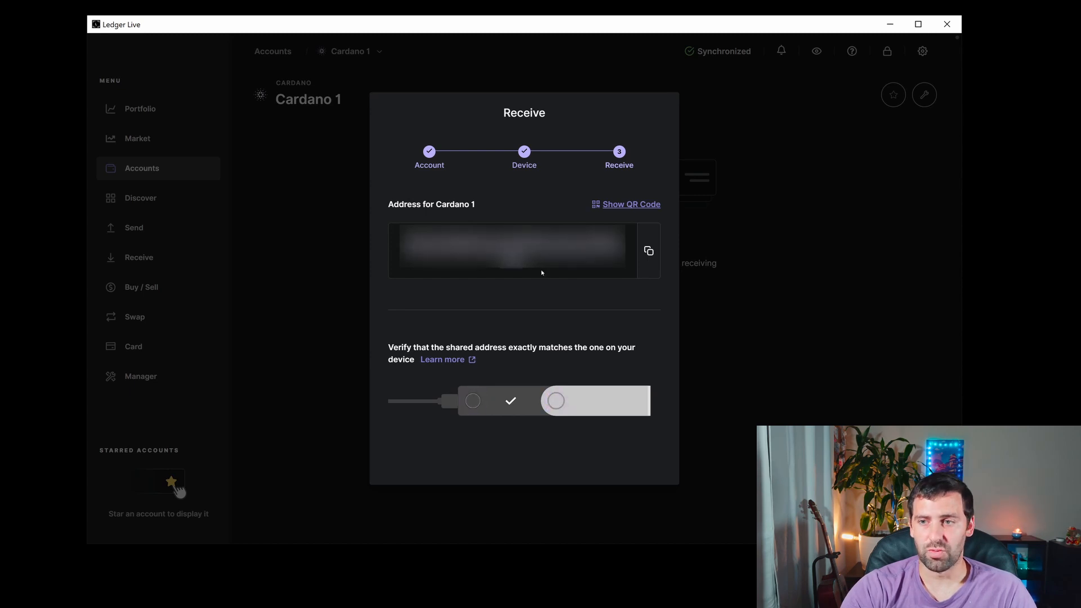
mouse_move(626, 208)
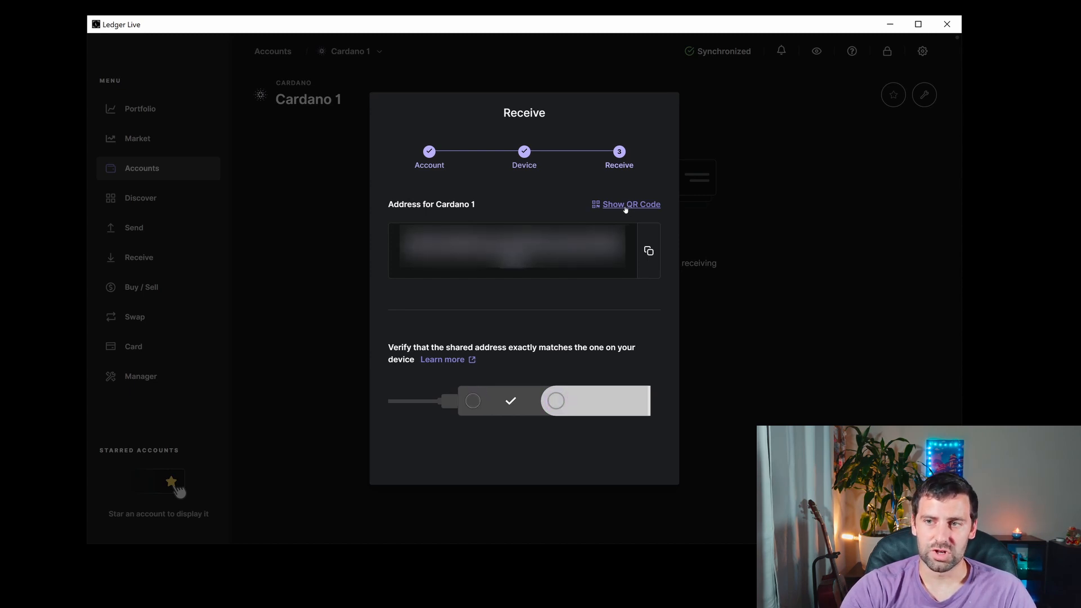
left_click(630, 203)
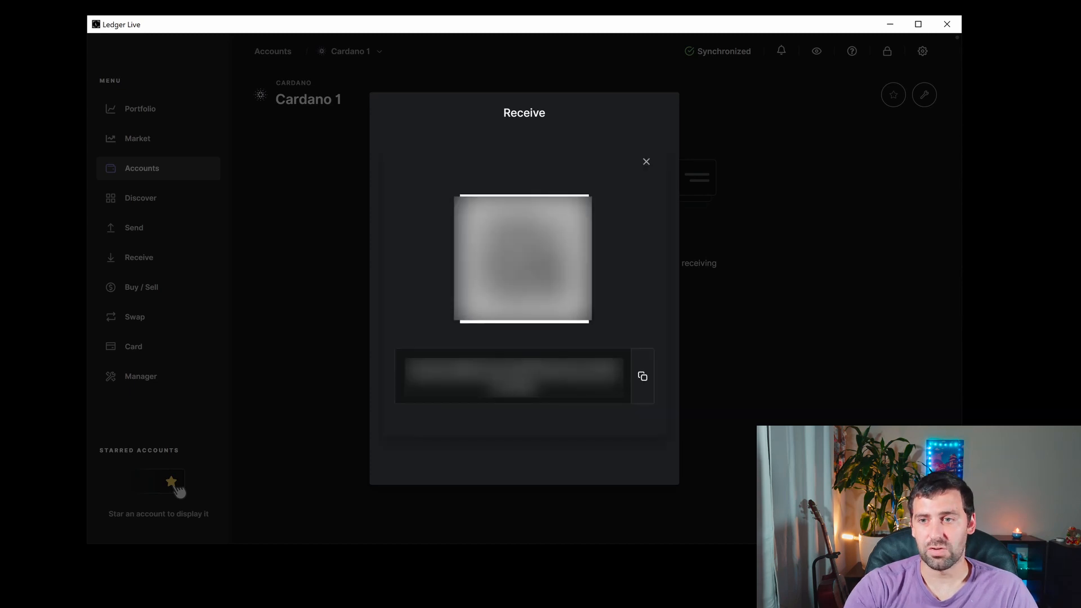
mouse_move(593, 251)
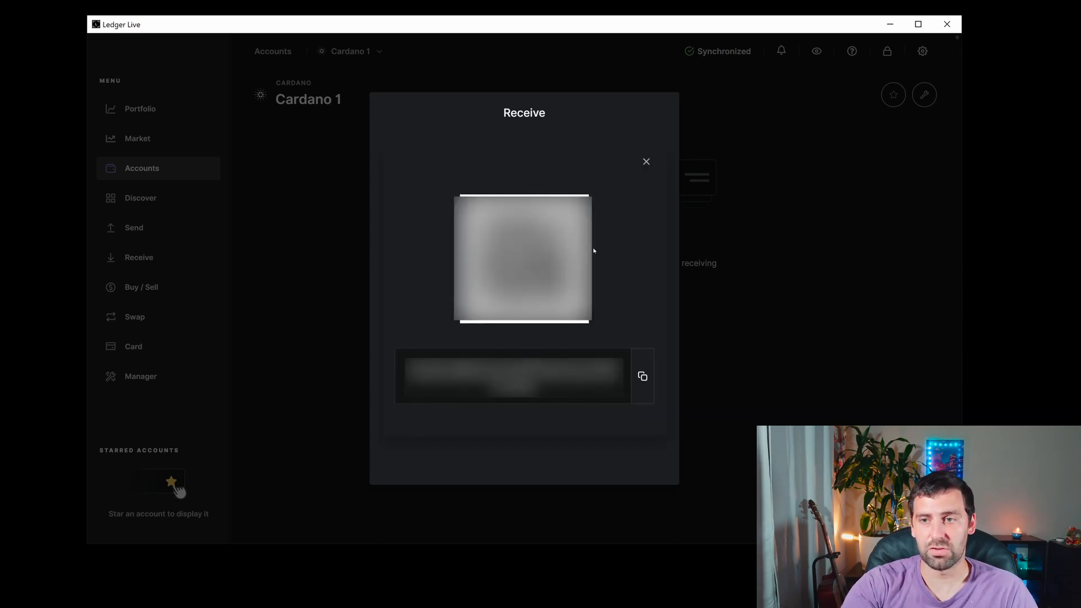